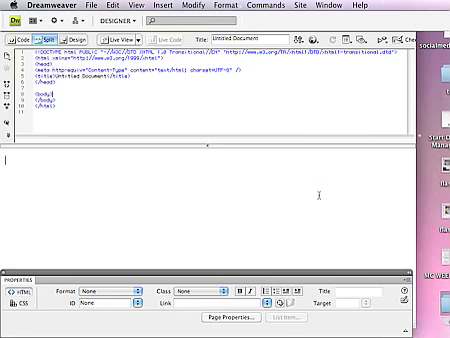
pyautogui.moveTo(46, 32)
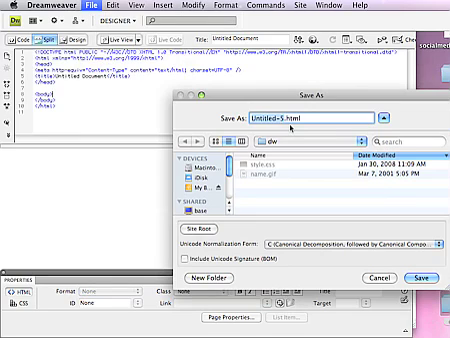
pyautogui.write('index.html')
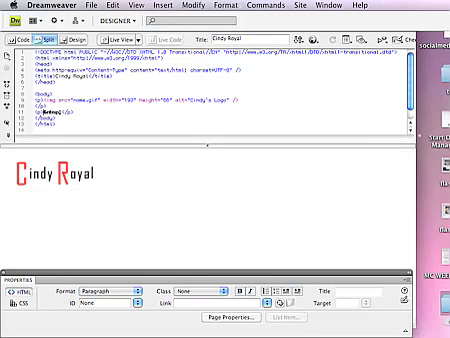
pyautogui.write('Home')
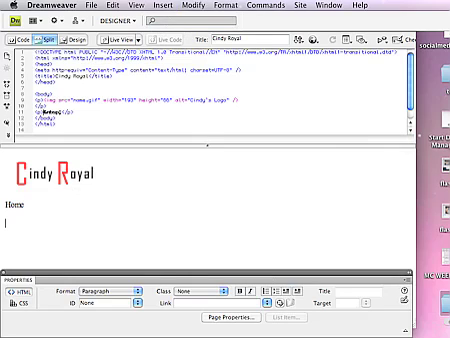
pyautogui.write('Links')
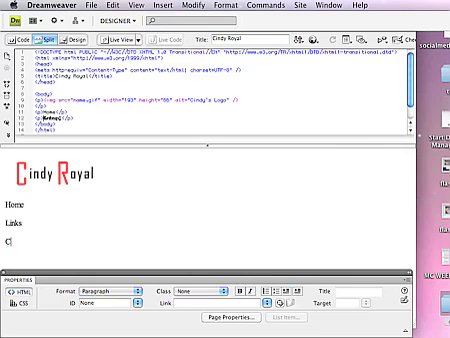
pyautogui.write('ontact')
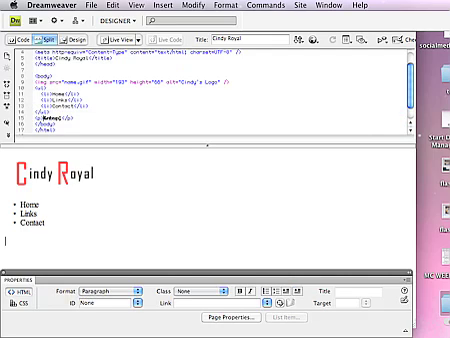
pyautogui.write('Welcome!')
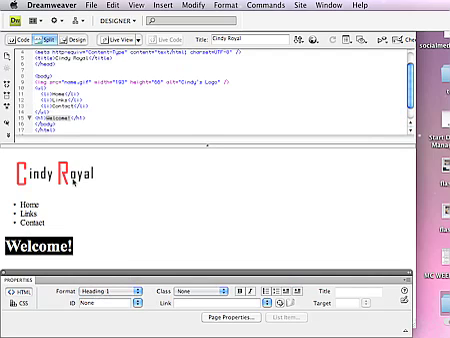
pyautogui.moveTo(184, 232)
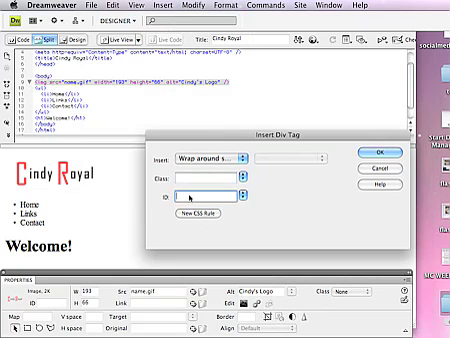
pyautogui.write('logo')
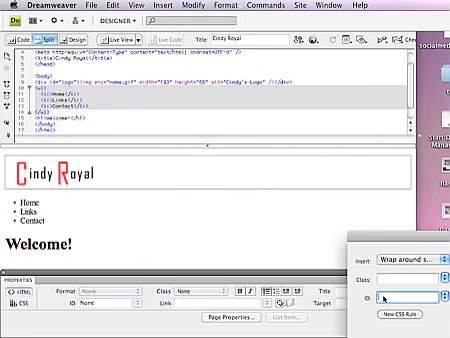
pyautogui.write('navi')
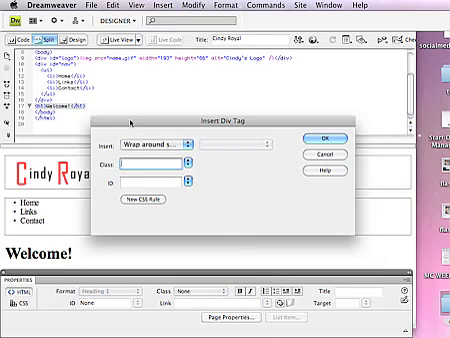
pyautogui.write('content')
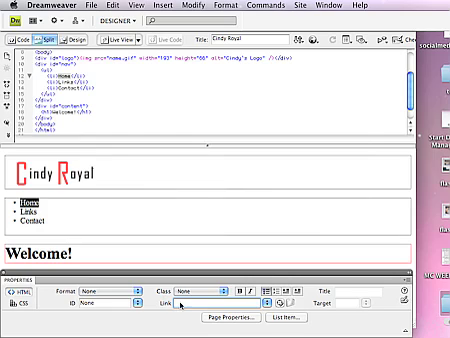
pyautogui.write('index.ml')
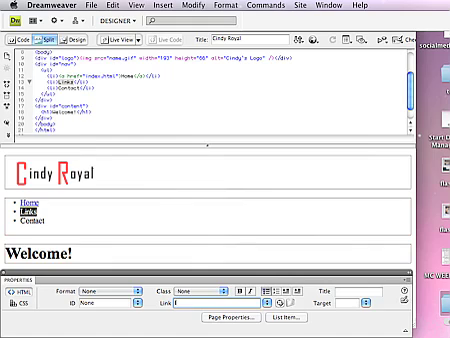
pyautogui.write('links1')
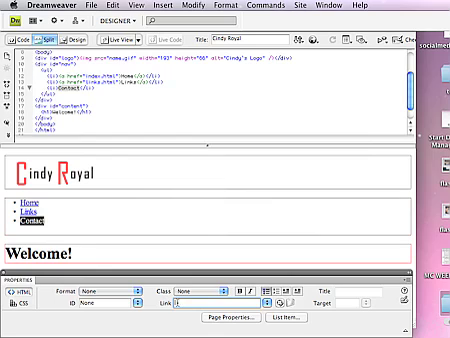
pyautogui.write('contact.html')
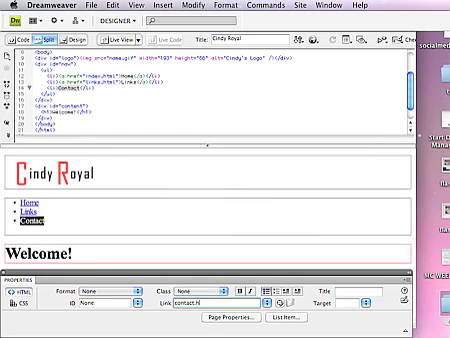